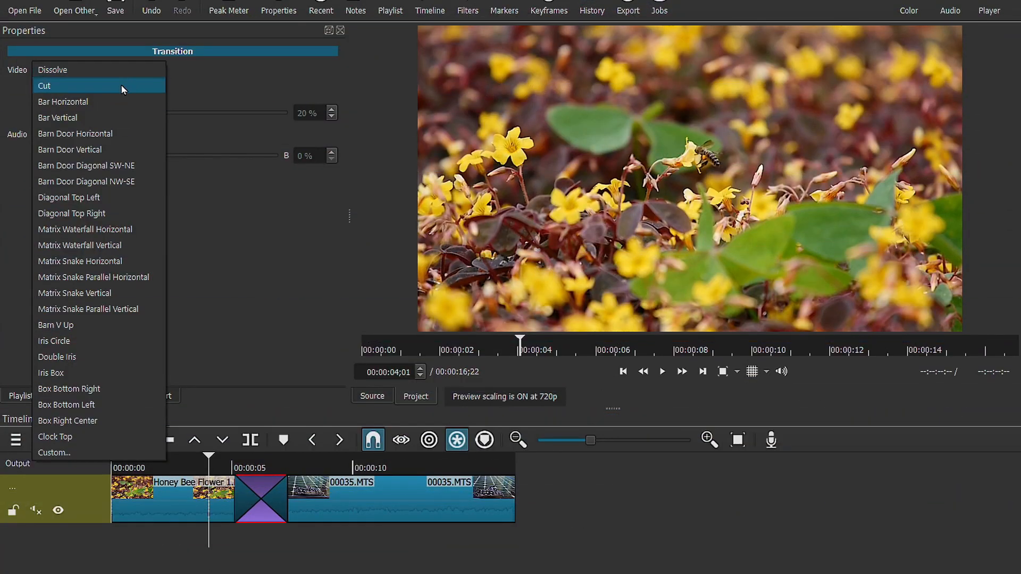
{"action": "mouse_move", "coordinate": [92, 74]}
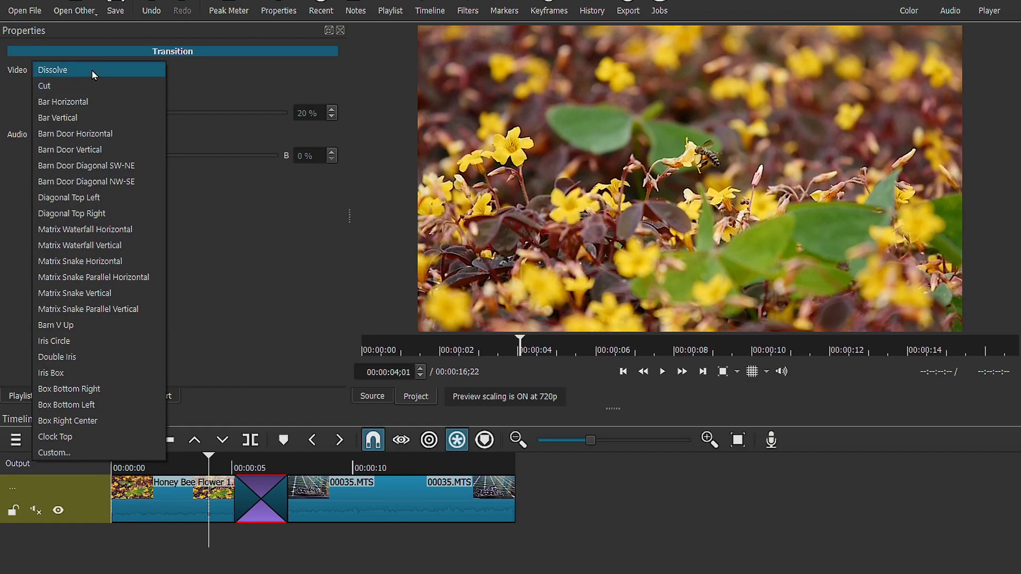
{"action": "mouse_move", "coordinate": [95, 134]}
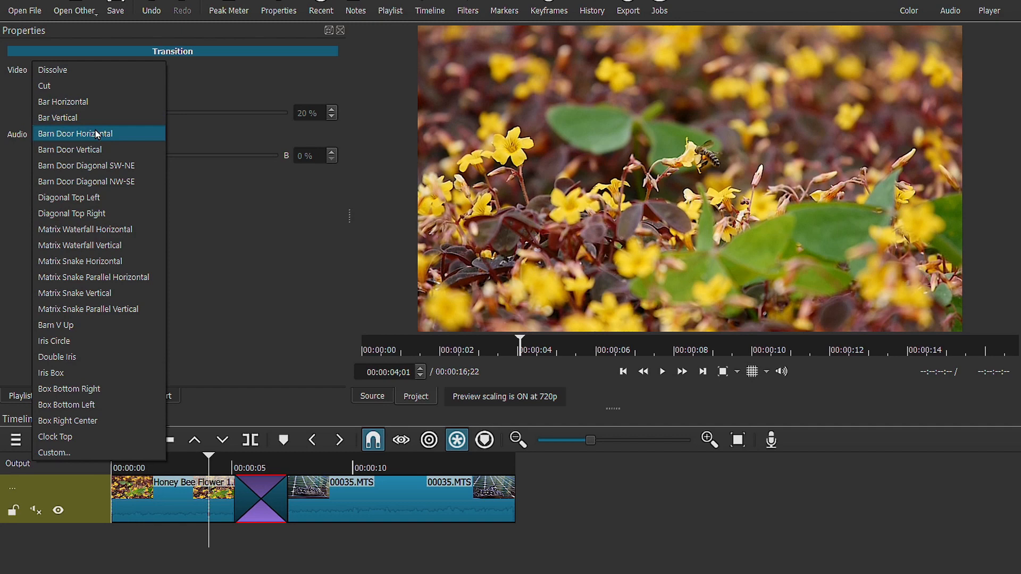
{"action": "mouse_move", "coordinate": [77, 328]}
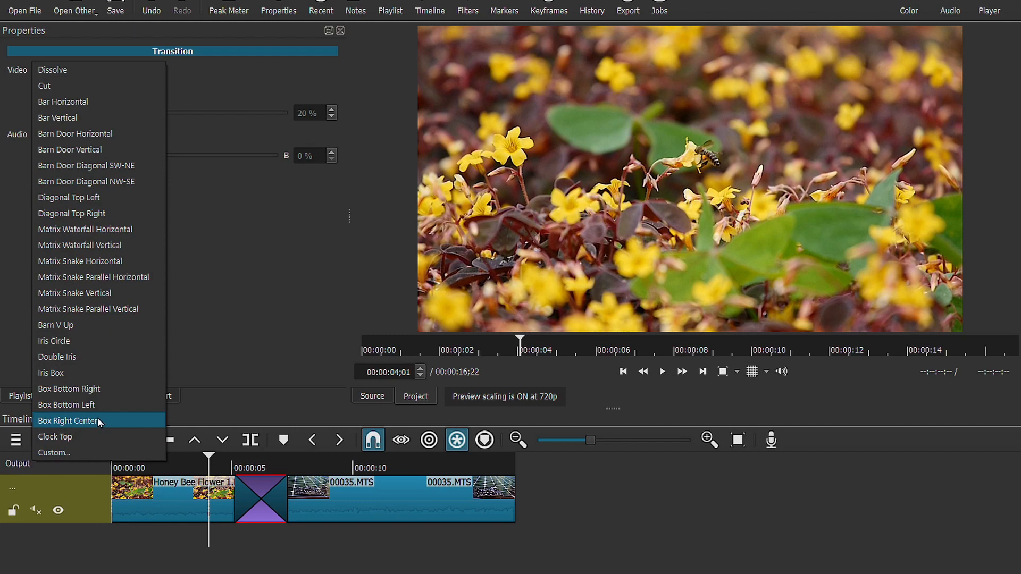
{"action": "mouse_move", "coordinate": [70, 229]}
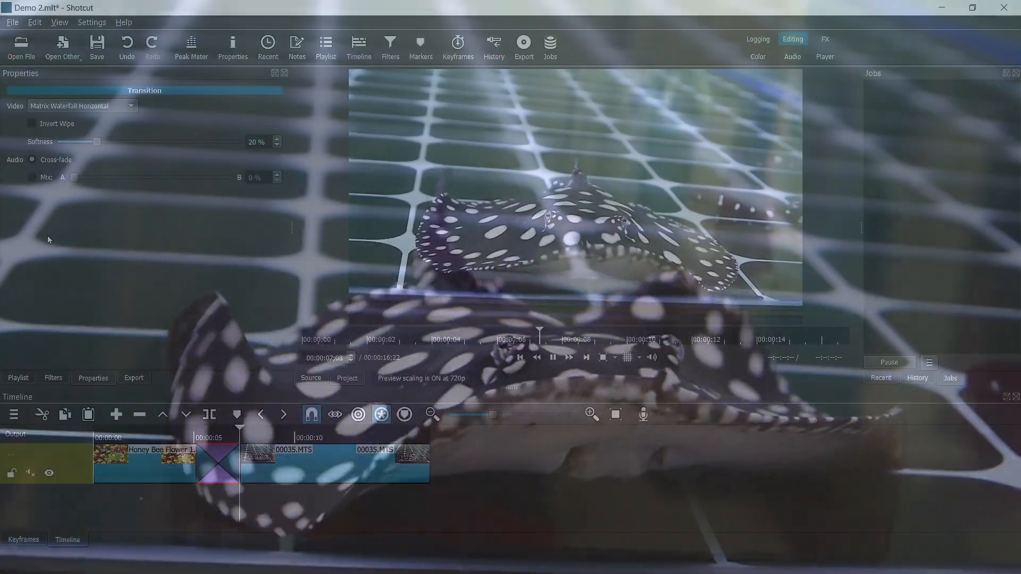
Set the transition Video to Matrix Waterfall Horizontal with Invert Wipe enabled and preview it
{"action": "left_click", "coordinate": [32, 123]}
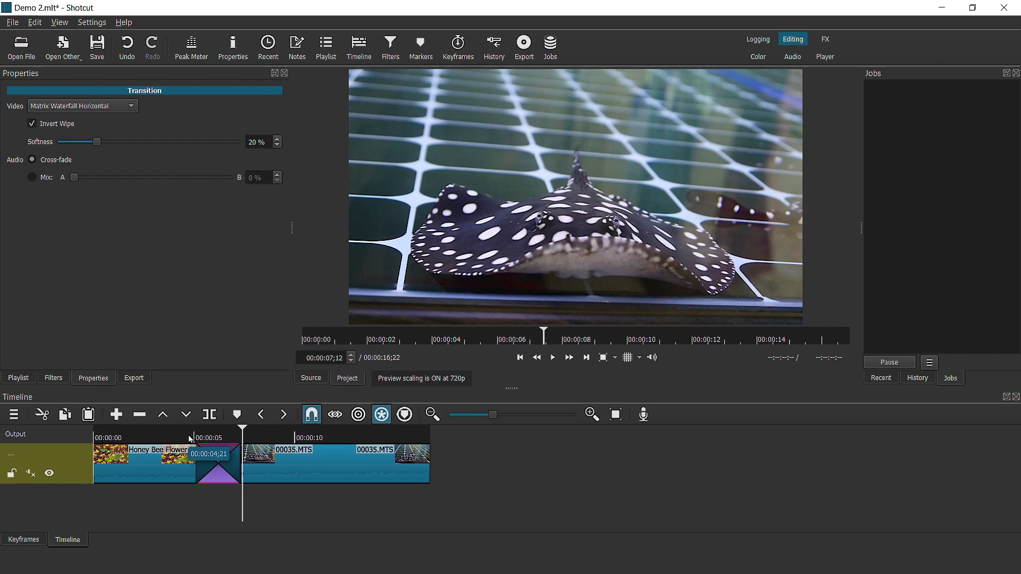
{"action": "left_click", "coordinate": [552, 357]}
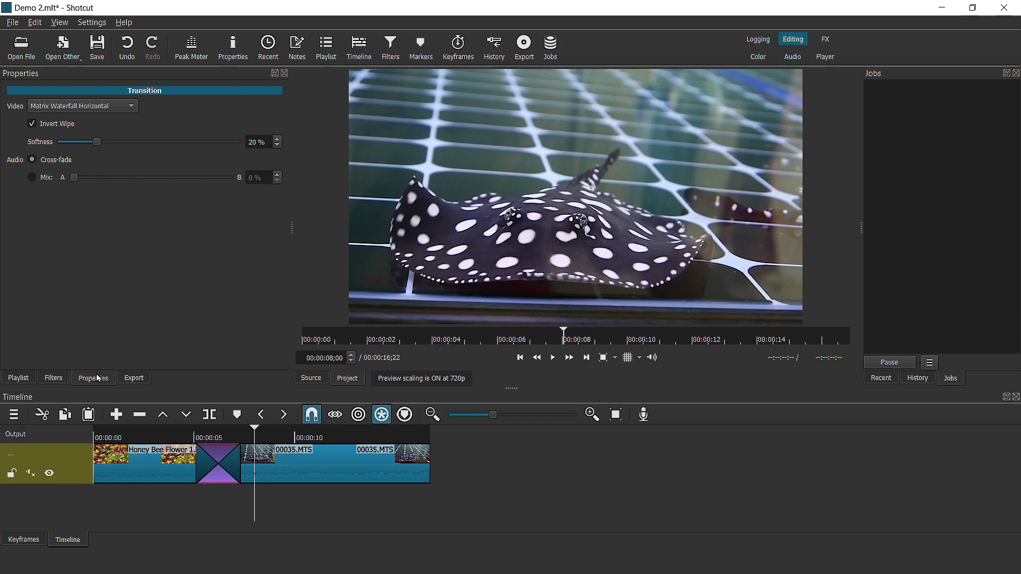
Switch the transition to a Custom wipe using the Water Drop image and scrub through it
{"action": "left_click", "coordinate": [82, 105]}
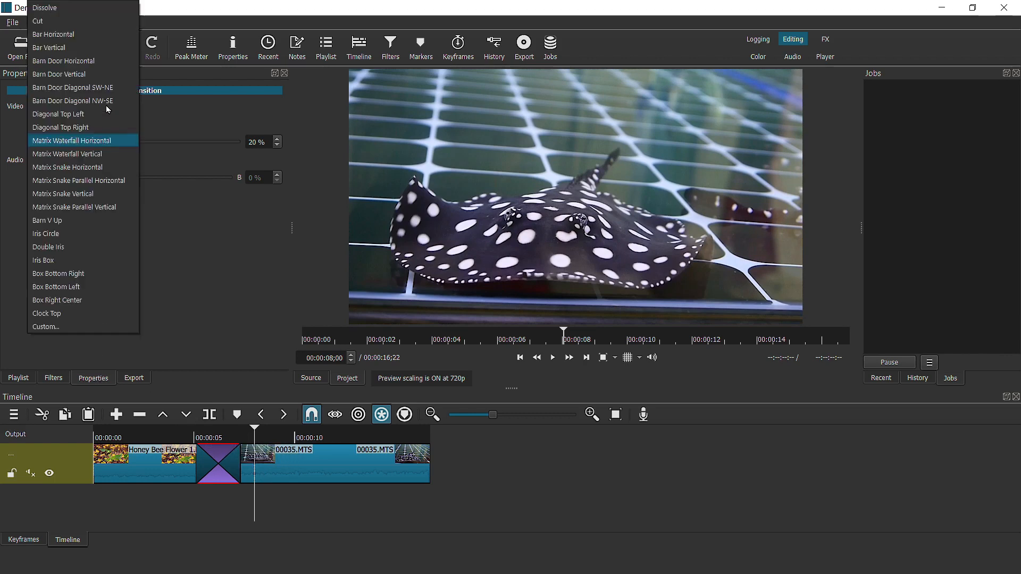
{"action": "mouse_move", "coordinate": [62, 210]}
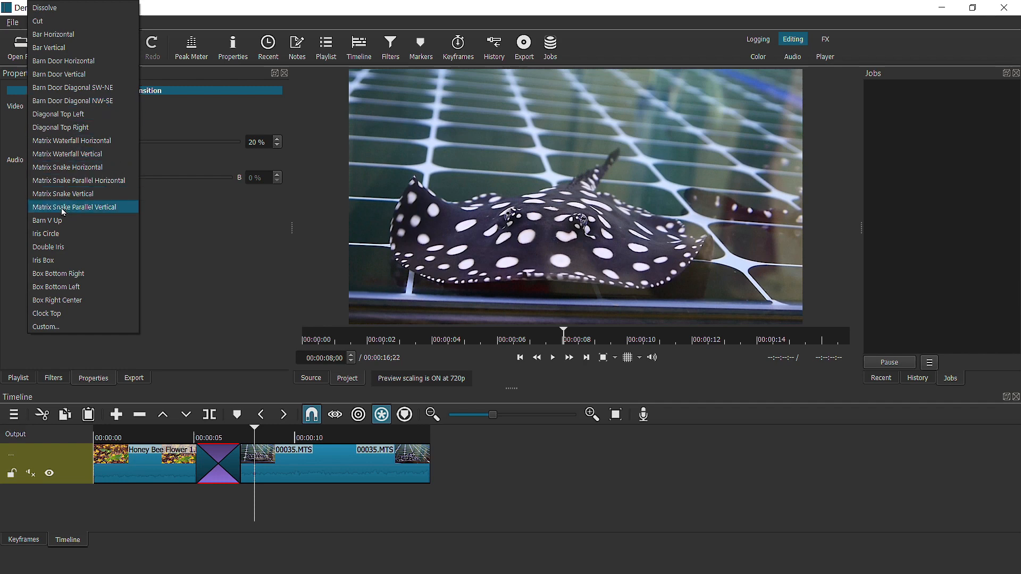
{"action": "left_click", "coordinate": [44, 326]}
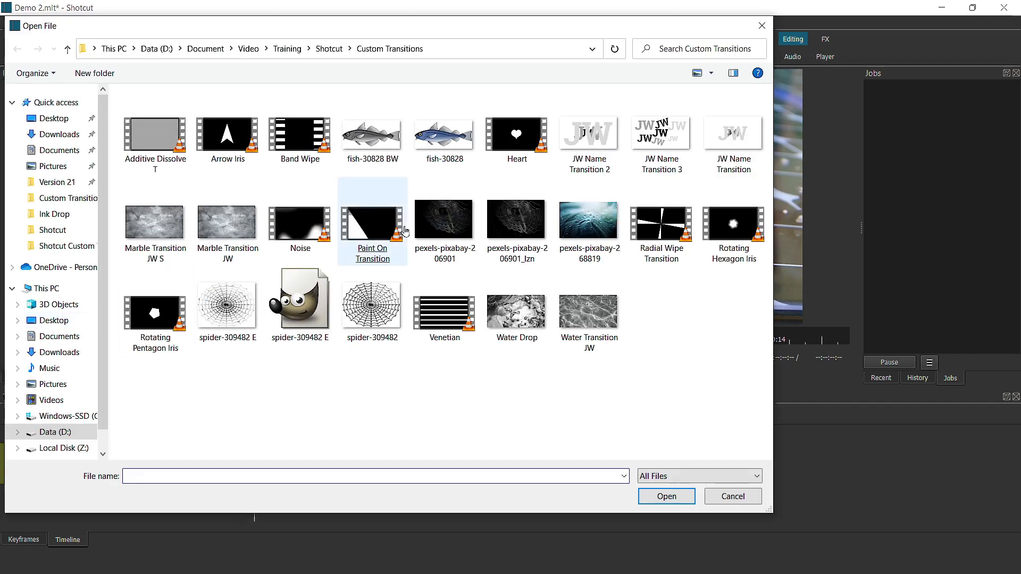
{"action": "left_click", "coordinate": [657, 355]}
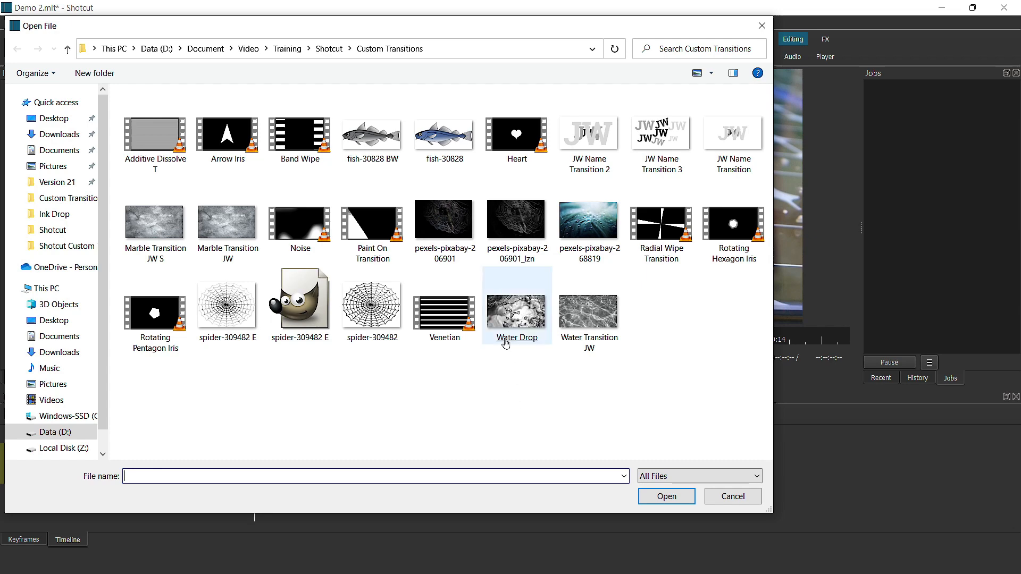
{"action": "left_click", "coordinate": [666, 495]}
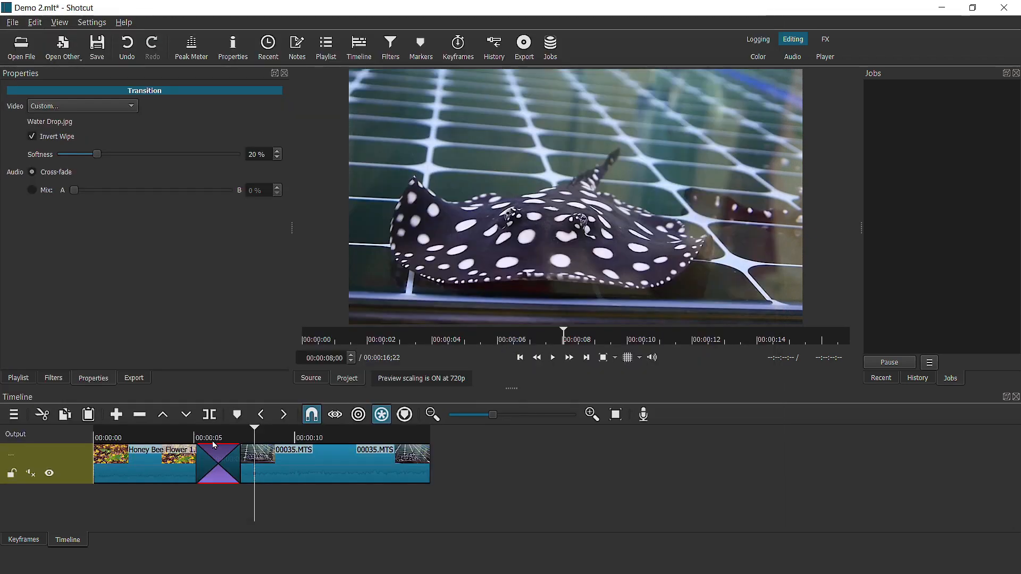
{"action": "left_click", "coordinate": [208, 438]}
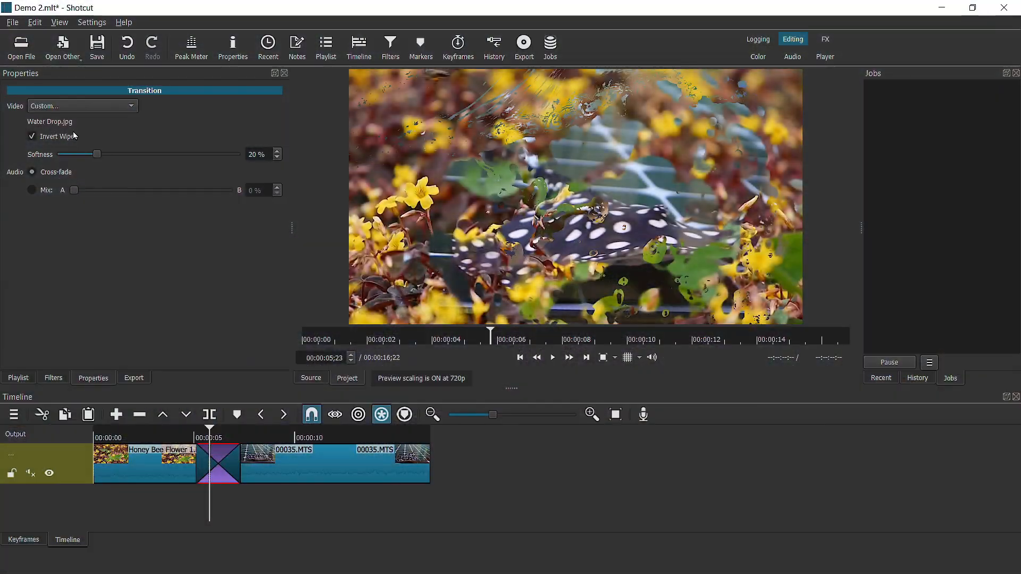
Swap the custom wipe image to fish-30828 BW.png, keeping Invert Wipe and 20% softness
{"action": "left_click", "coordinate": [82, 105]}
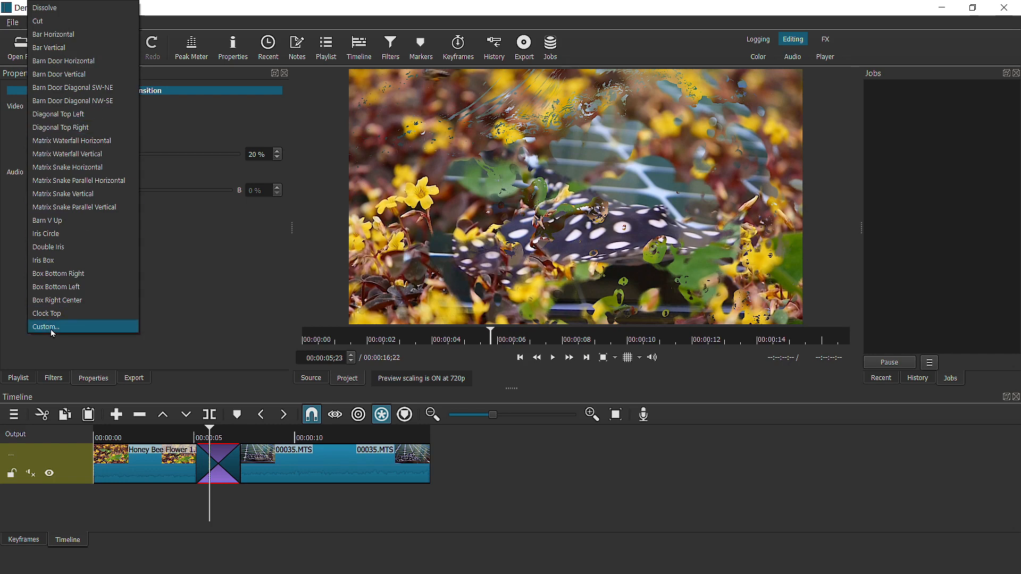
{"action": "left_click", "coordinate": [46, 327]}
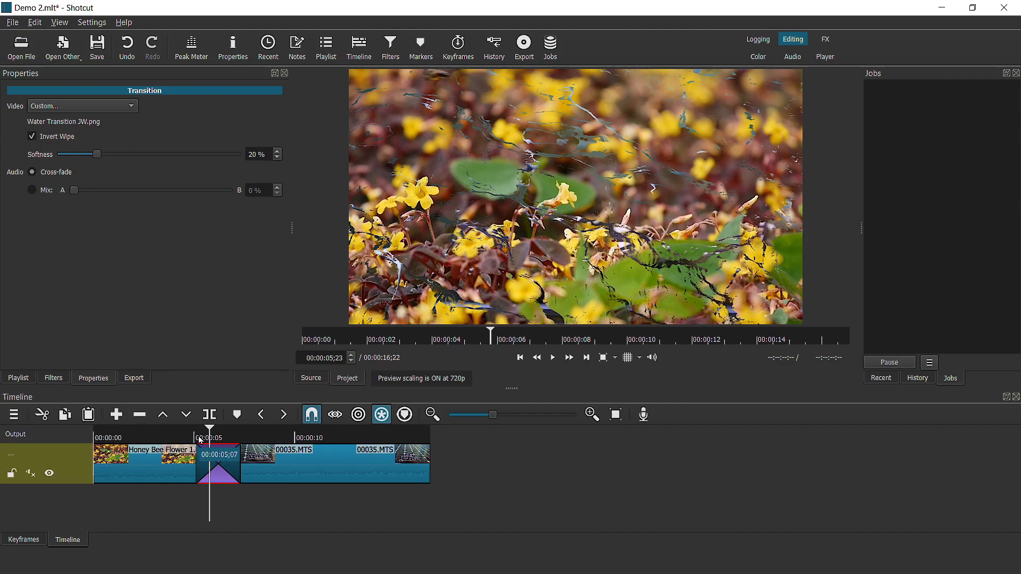
{"action": "left_click", "coordinate": [256, 438]}
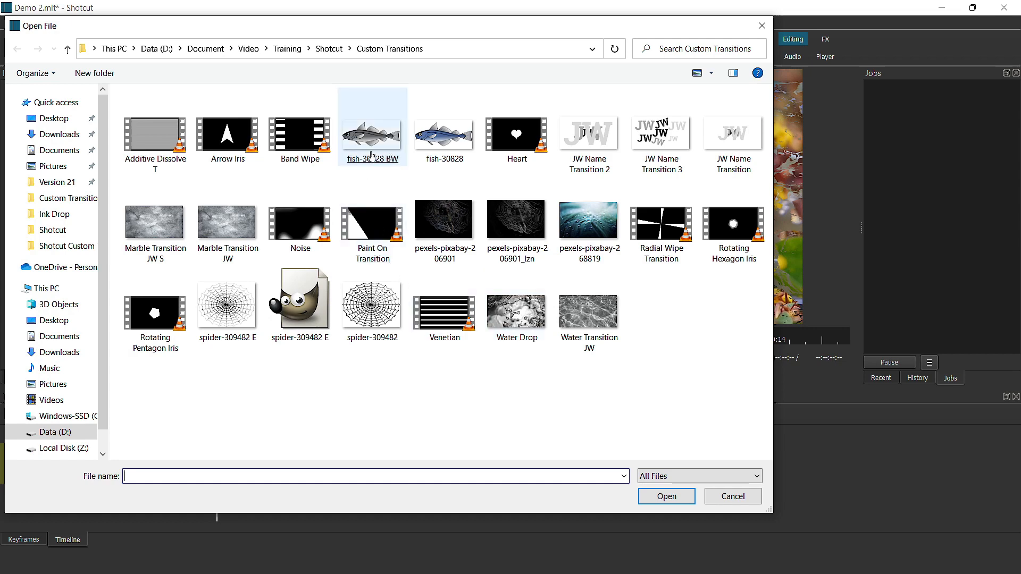
{"action": "left_click", "coordinate": [665, 496]}
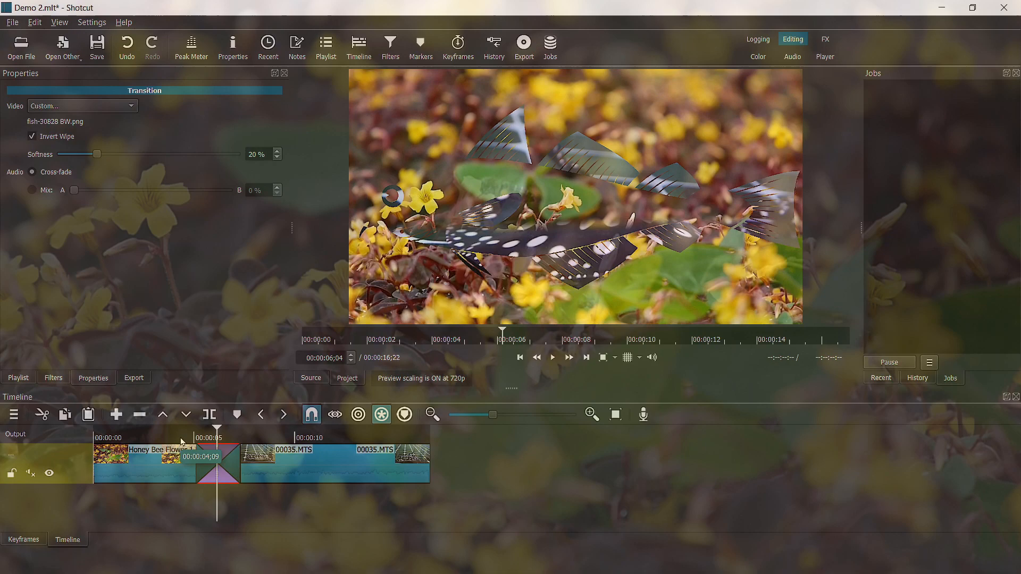
{"action": "left_click", "coordinate": [551, 357]}
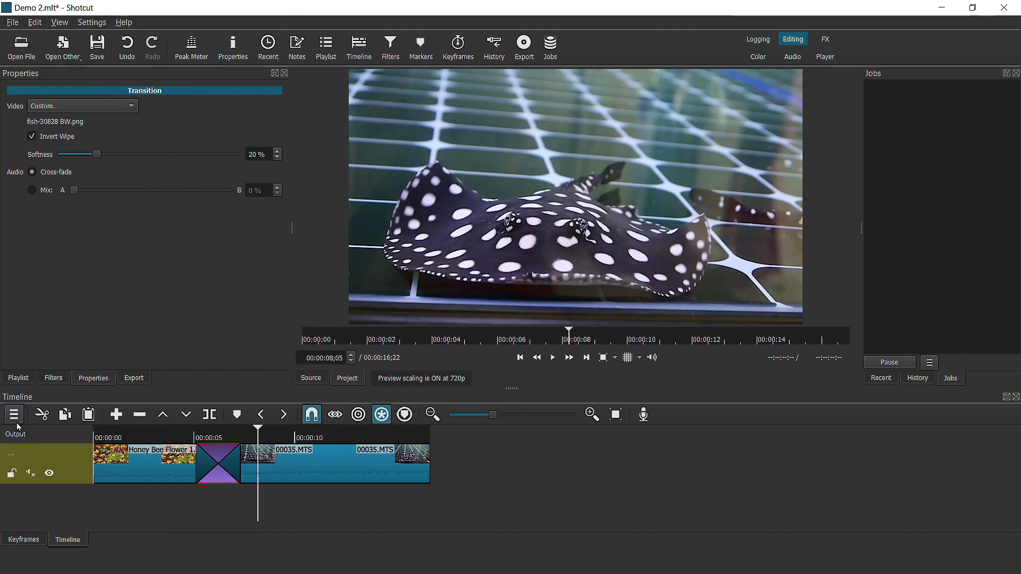
Add a second video track and place the stingray clip at about 5 s, overlapping the flower clip's end
{"action": "left_click", "coordinate": [13, 414]}
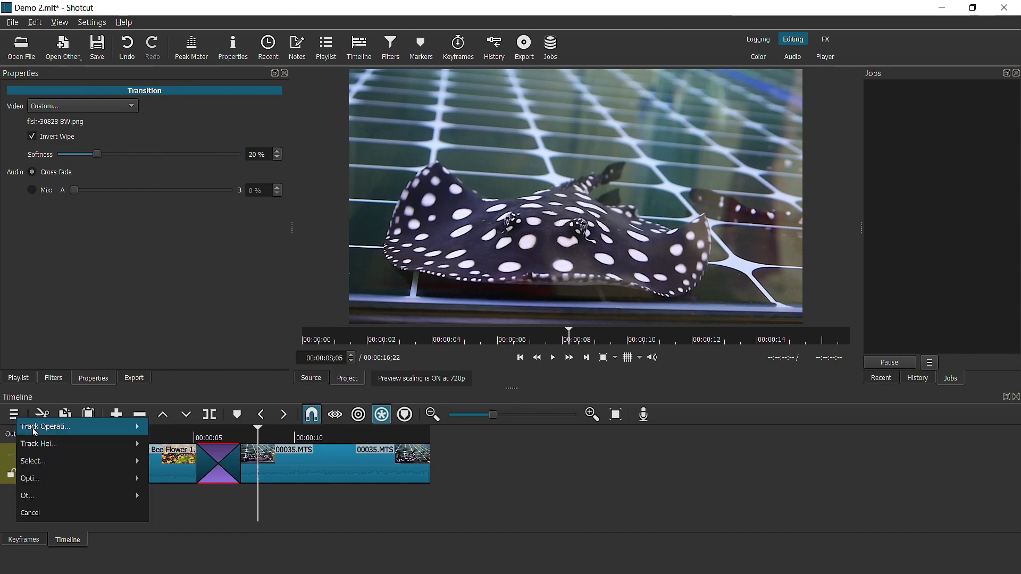
{"action": "mouse_move", "coordinate": [44, 426]}
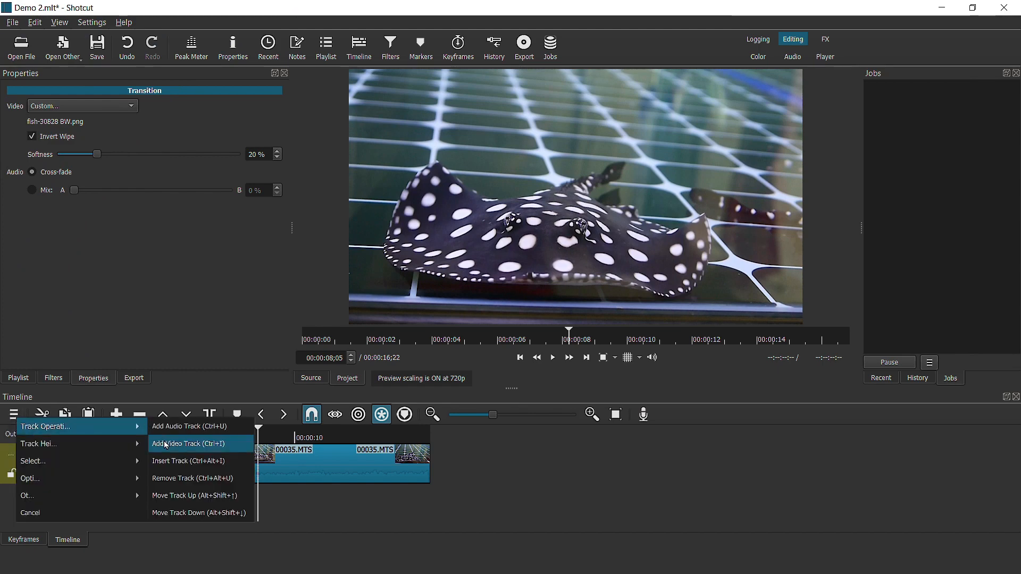
{"action": "left_click", "coordinate": [187, 443]}
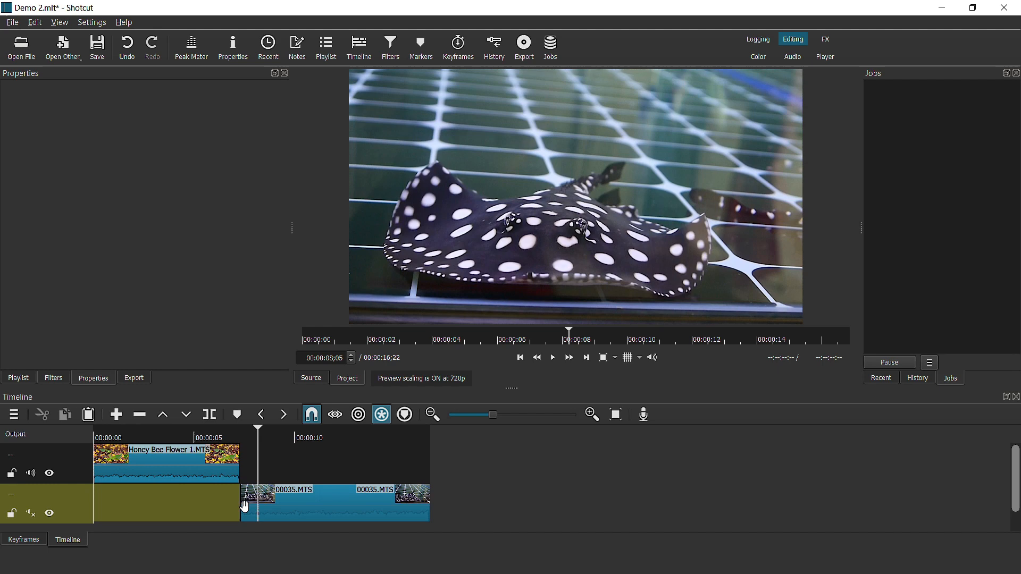
{"action": "left_click_drag", "start_coordinate": [319, 501], "coordinate": [277, 501]}
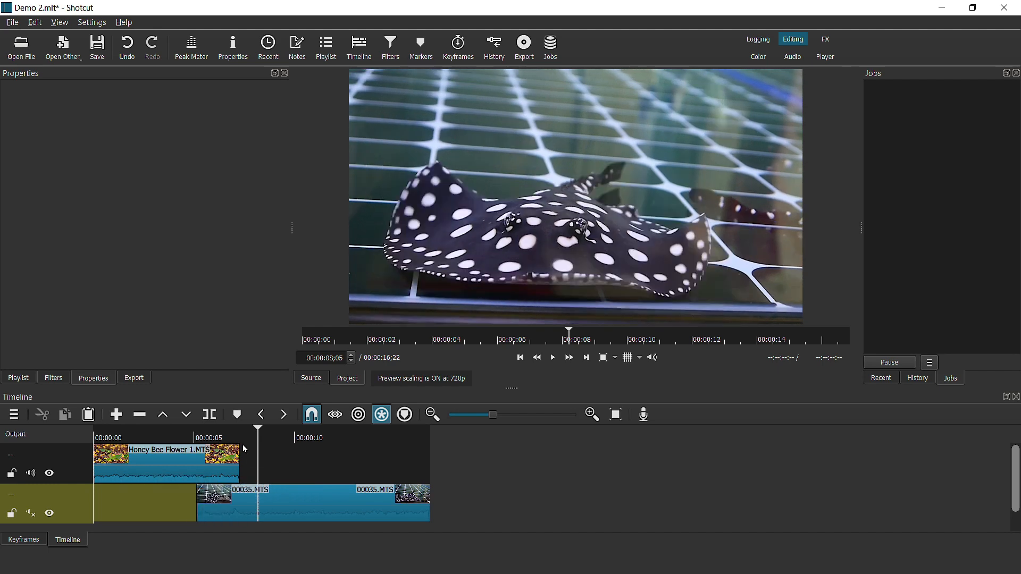
{"action": "left_click", "coordinate": [195, 429]}
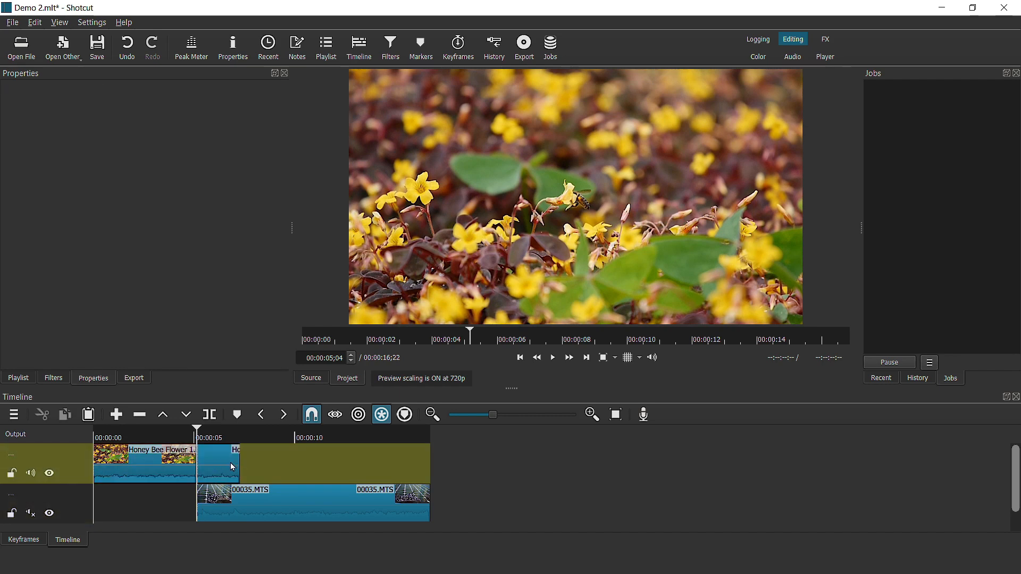
{"action": "left_click", "coordinate": [218, 463]}
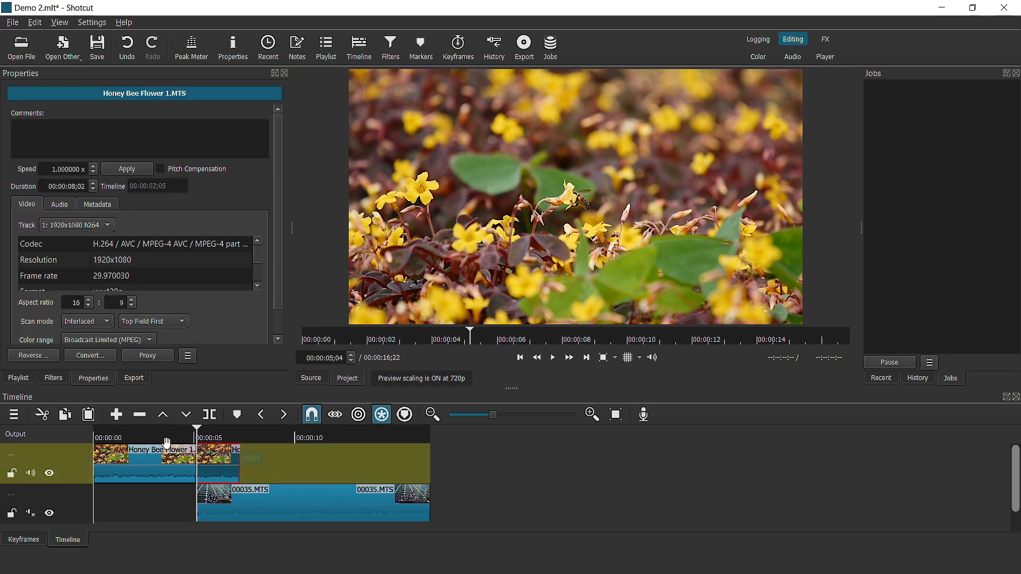
Add a Mask: From File filter to the flower clip with a Custom file, Radial Wipe Transition.mp4
{"action": "left_click", "coordinate": [391, 43]}
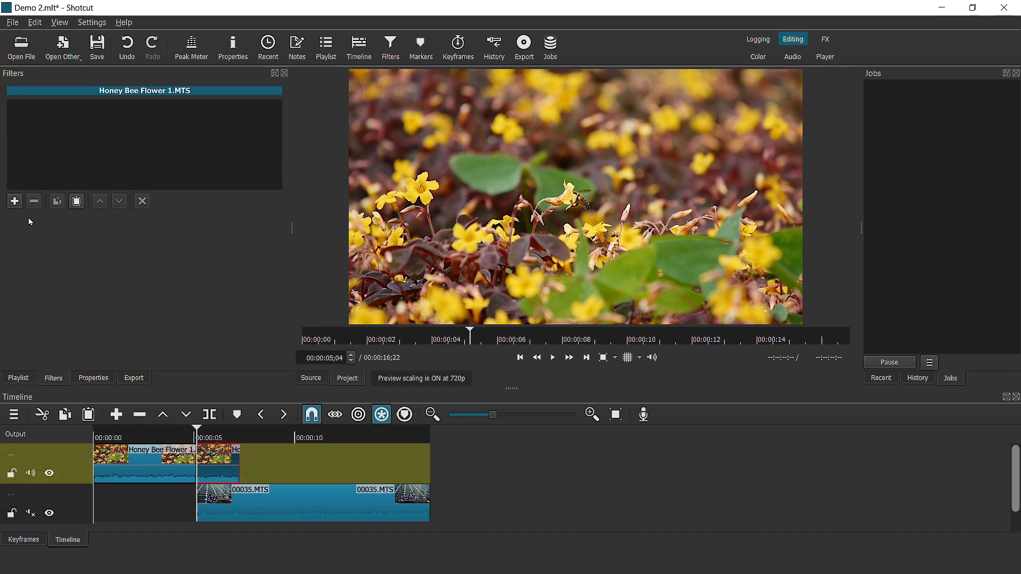
{"action": "left_click", "coordinate": [14, 201]}
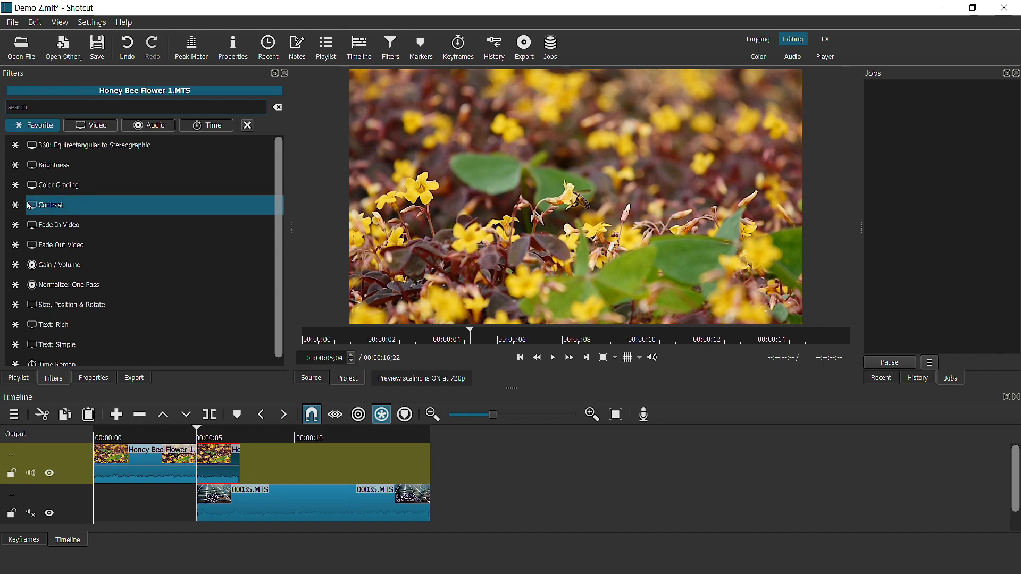
{"action": "type", "text": "mask"}
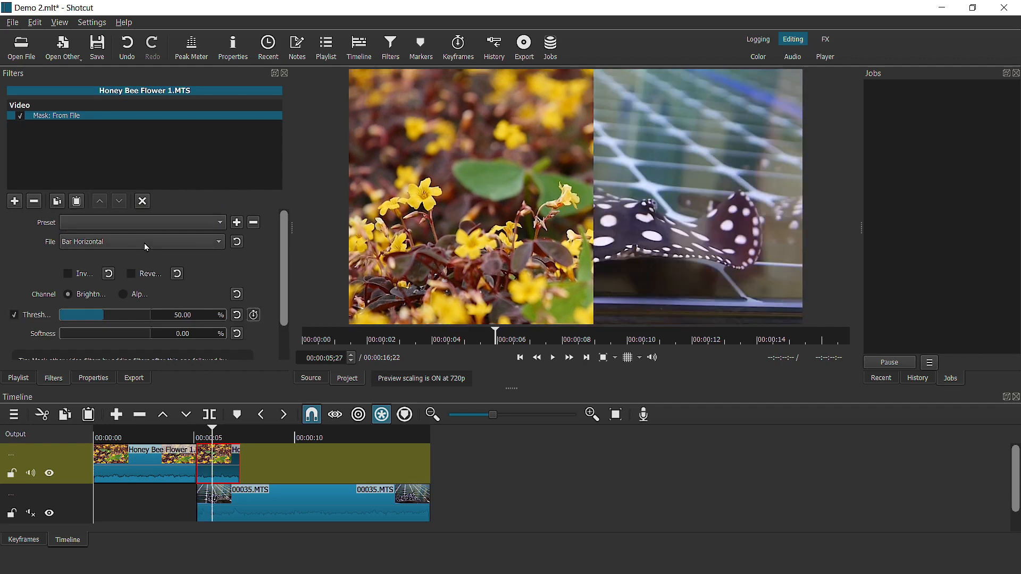
{"action": "left_click", "coordinate": [142, 241]}
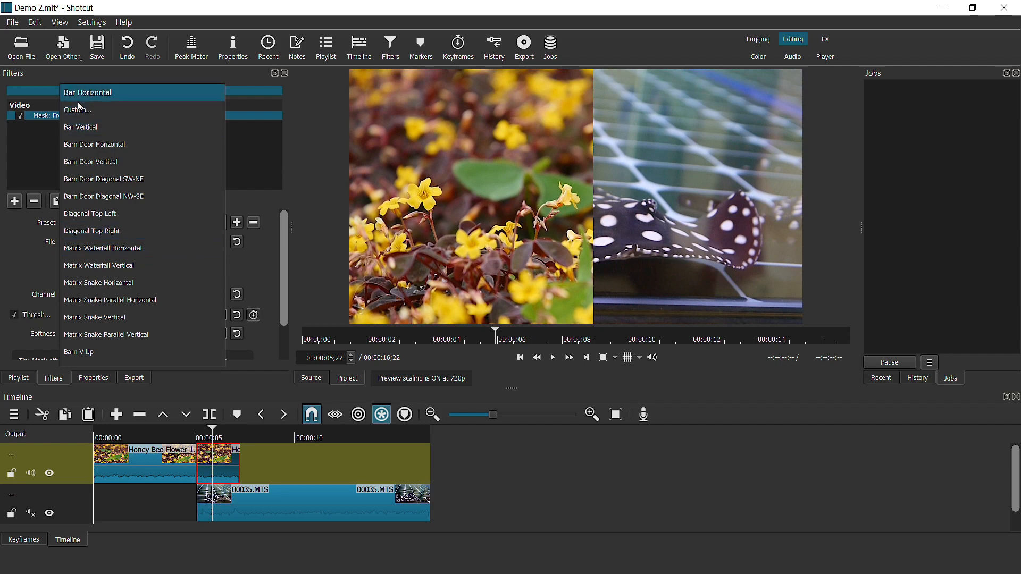
{"action": "left_click", "coordinate": [76, 110]}
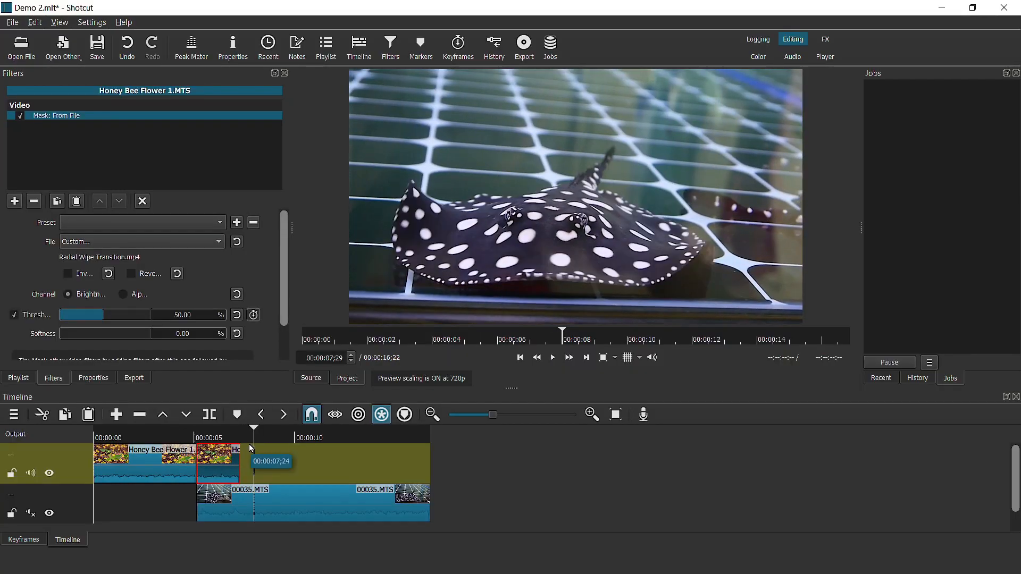
{"action": "mouse_move", "coordinate": [202, 272]}
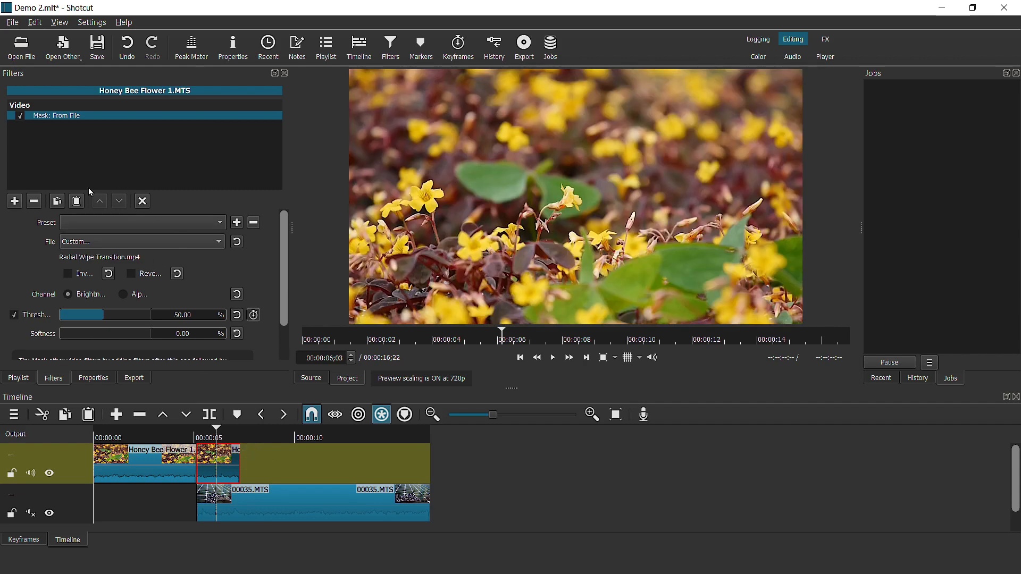
Change the mask filter's custom file to Rotating Pentagon Iris.mp4
{"action": "left_click", "coordinate": [140, 242]}
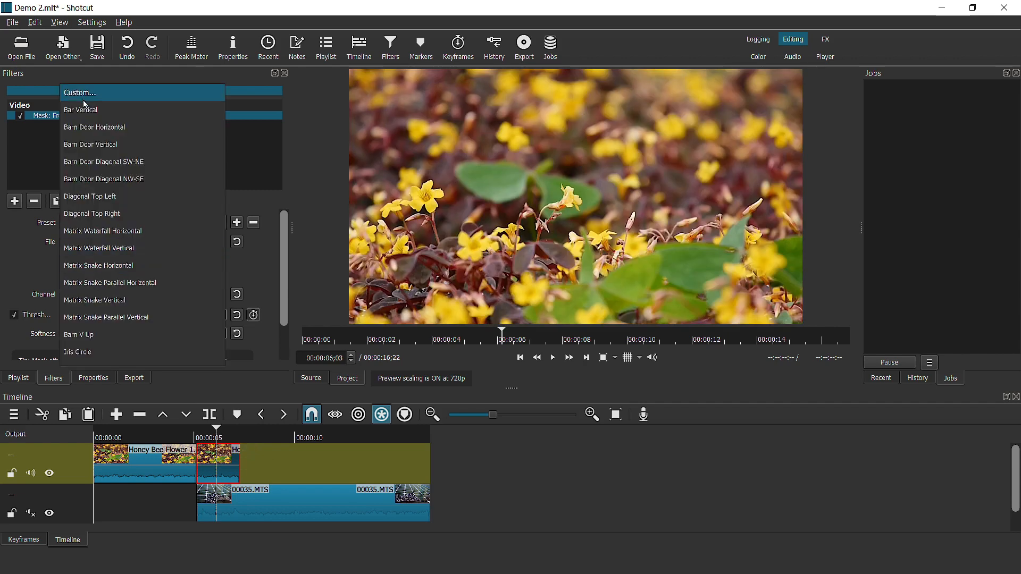
{"action": "left_click", "coordinate": [83, 92]}
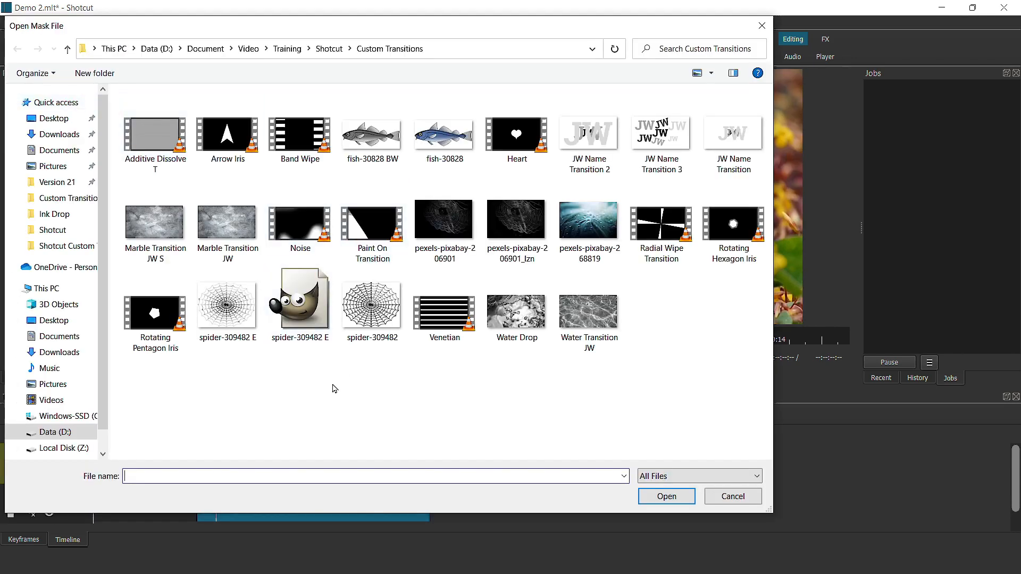
{"action": "left_click", "coordinate": [156, 314]}
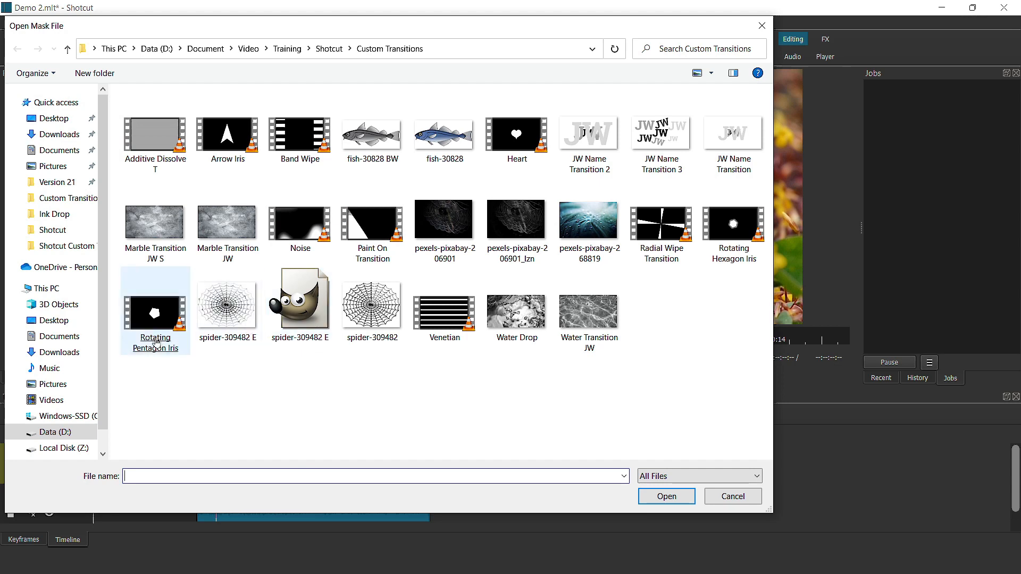
{"action": "left_click", "coordinate": [665, 495]}
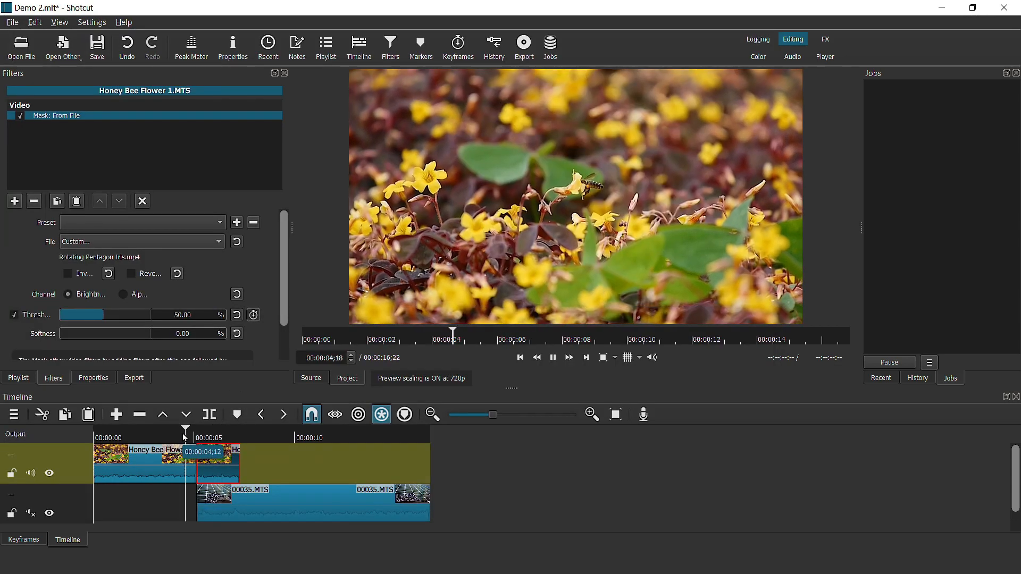